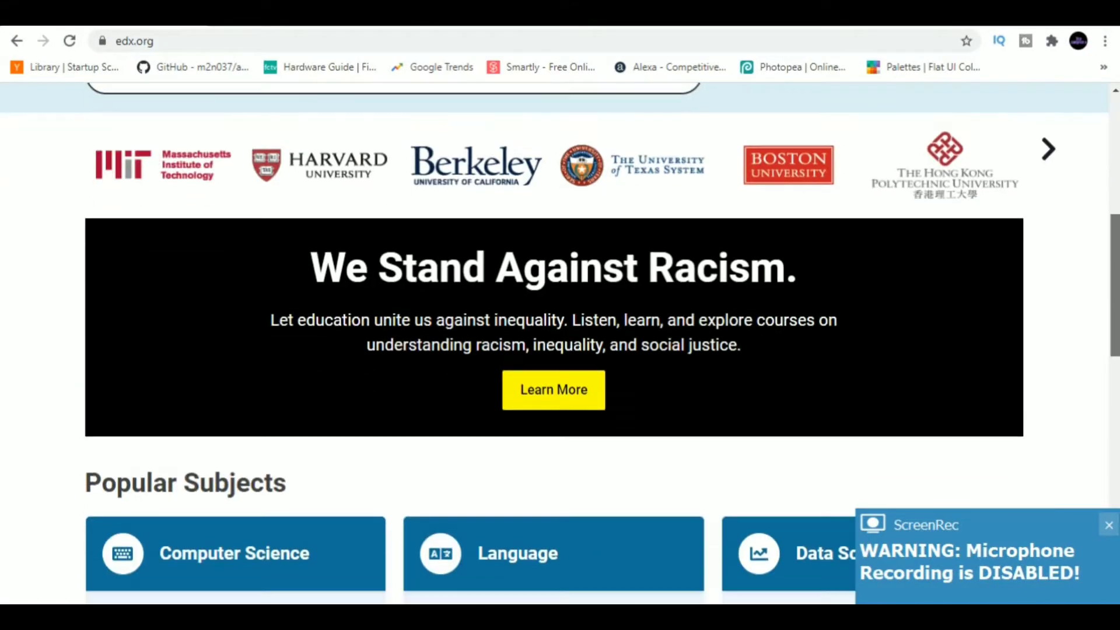
Step: Search the edX catalogue for 'python' from the homepage search box
scroll("down", 3)
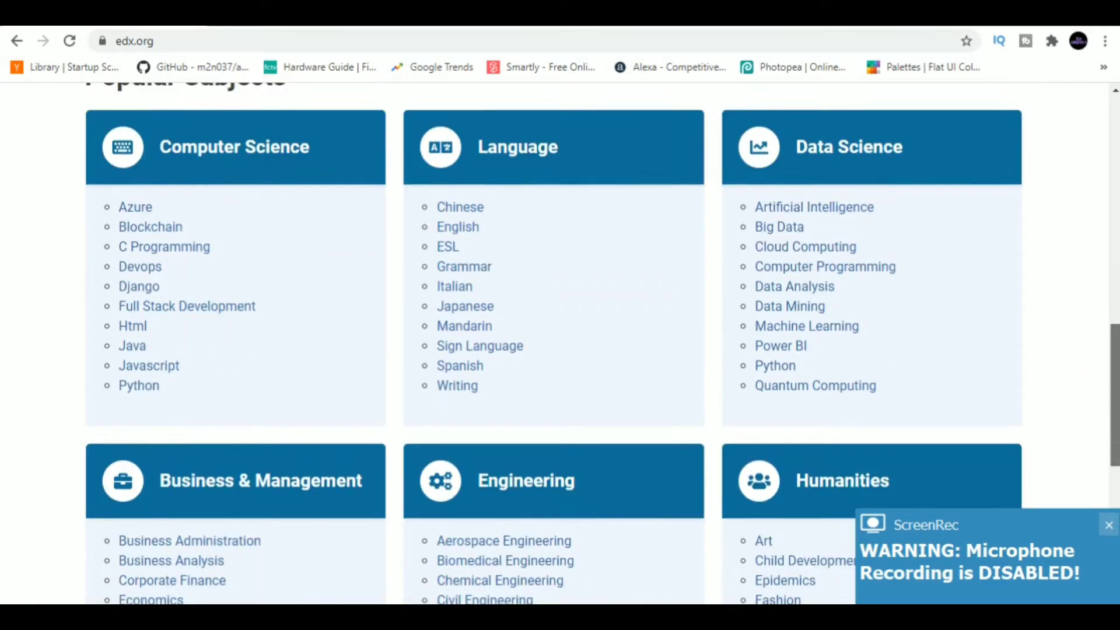
scroll("up", 3)
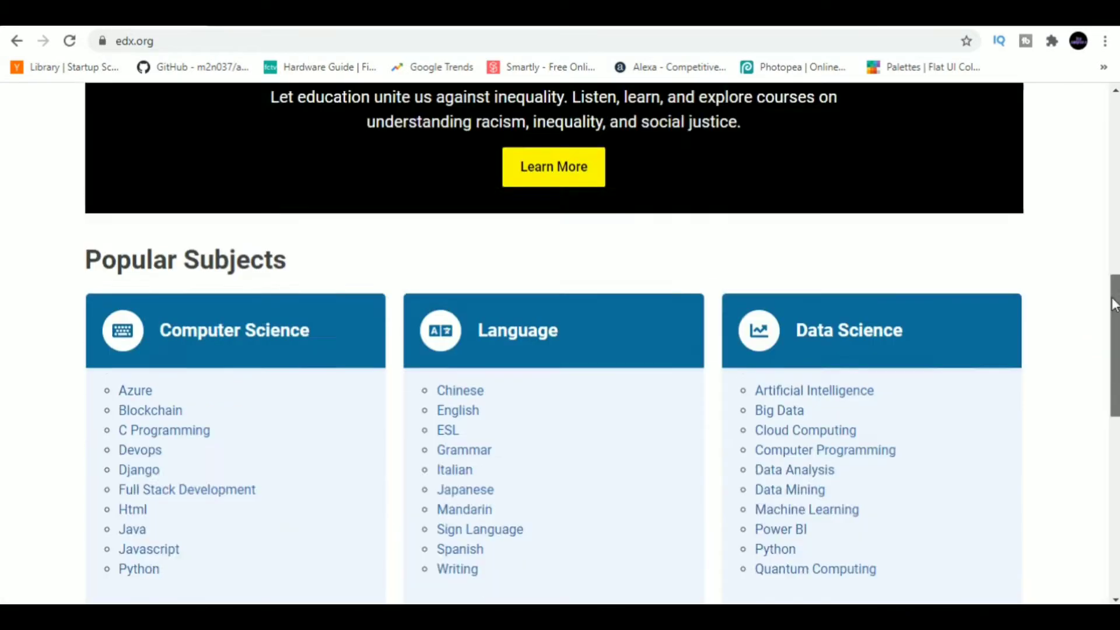
scroll("up", 3)
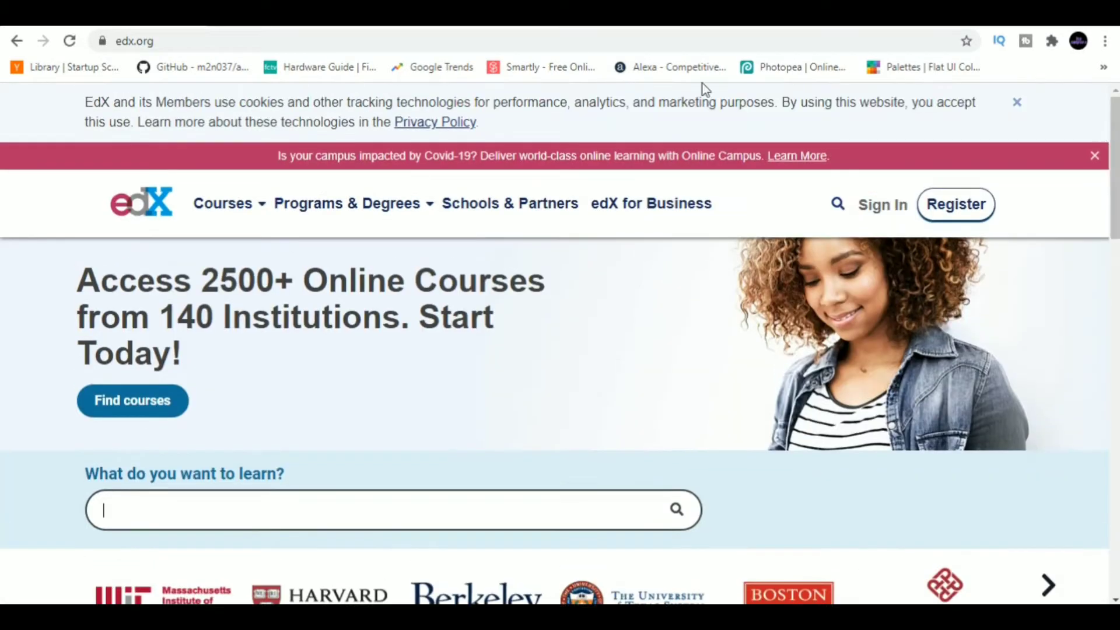
left_click(221, 203)
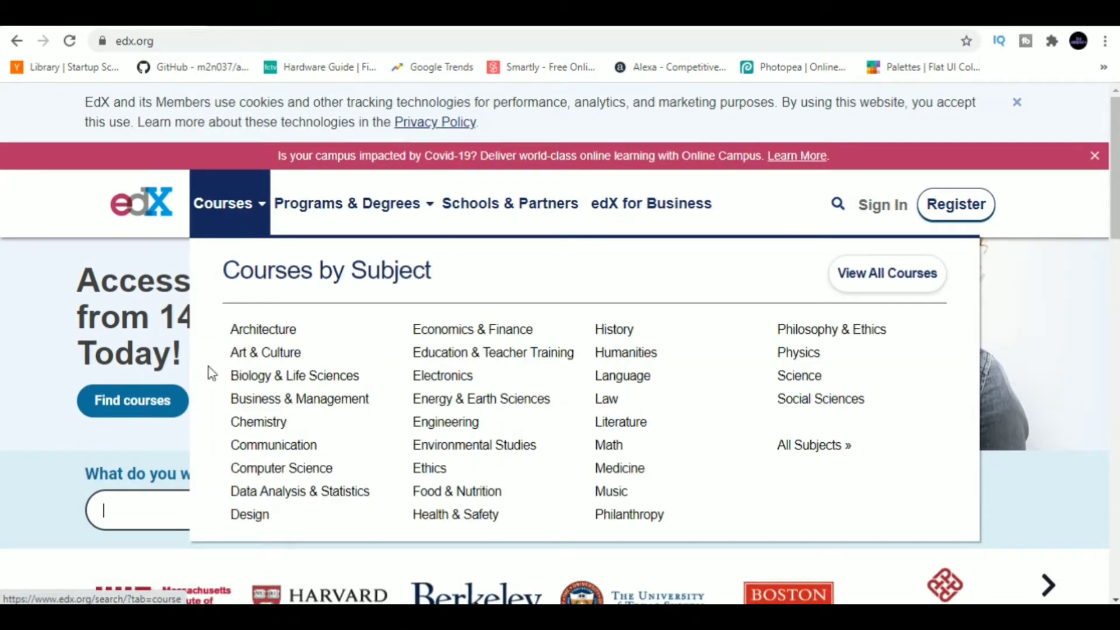
type("p")
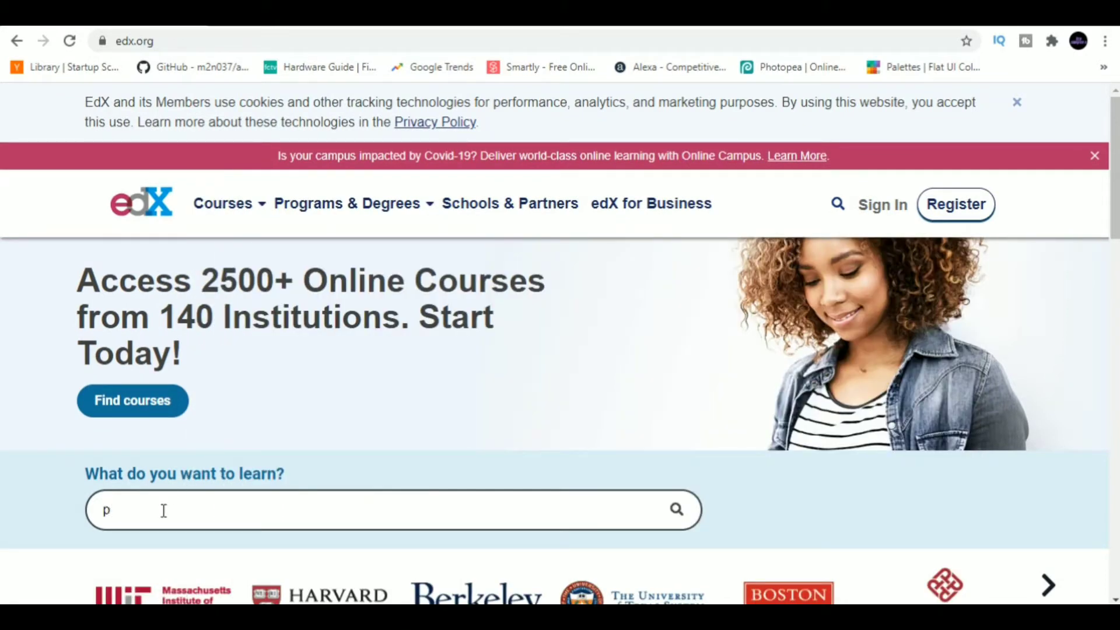
type("ython")
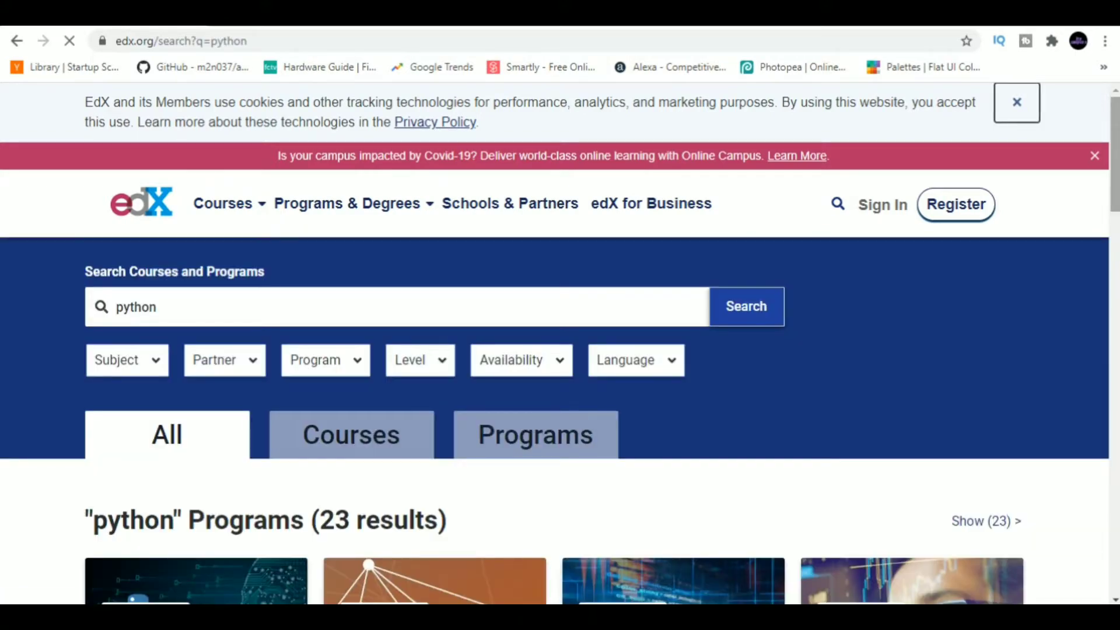
Step: Look through the python results listing 23 programs and 93 courses
scroll("down", 3)
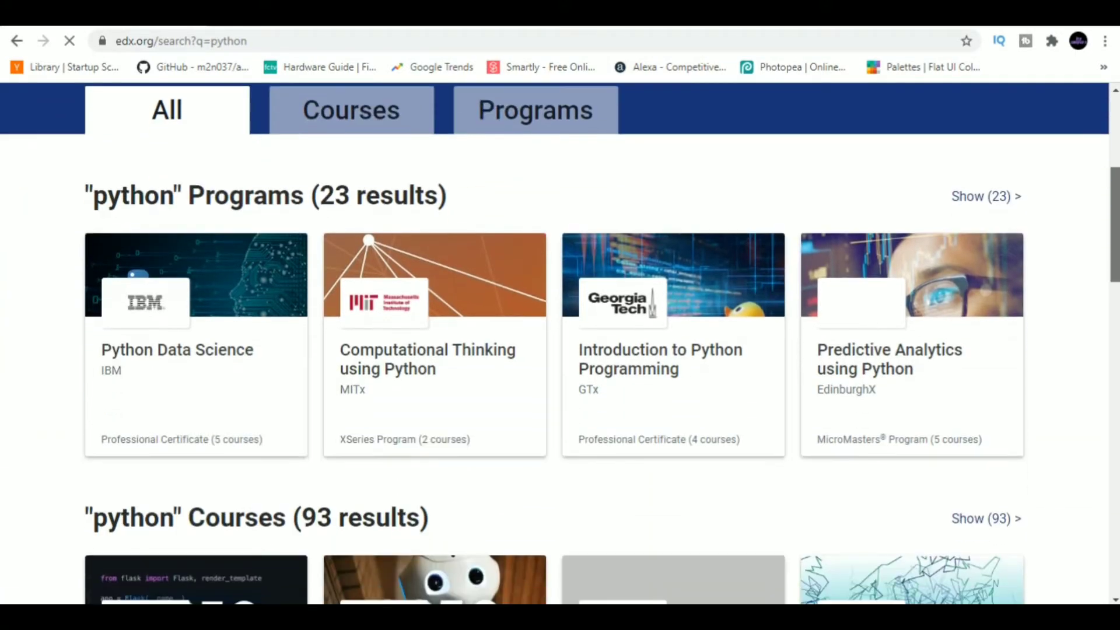
scroll("down", 3)
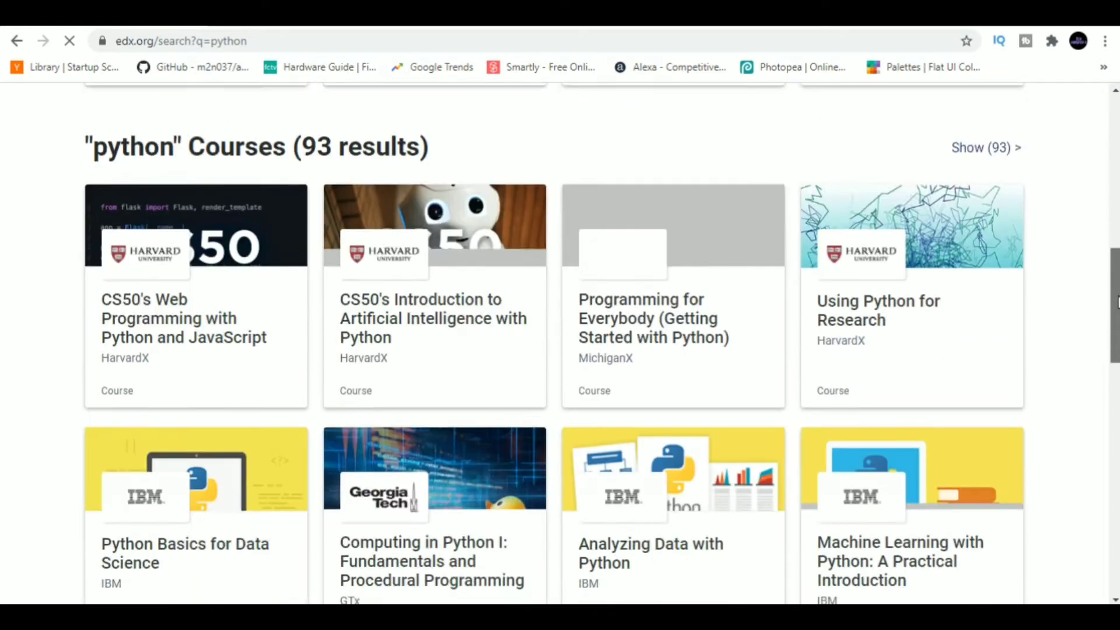
scroll("down", 3)
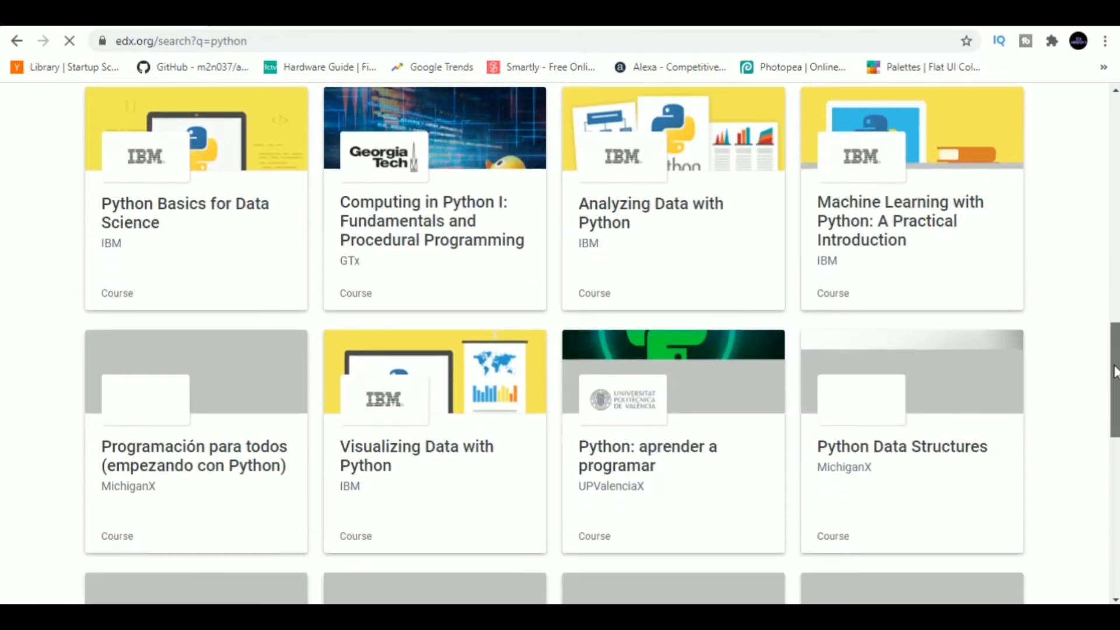
scroll("up", 3)
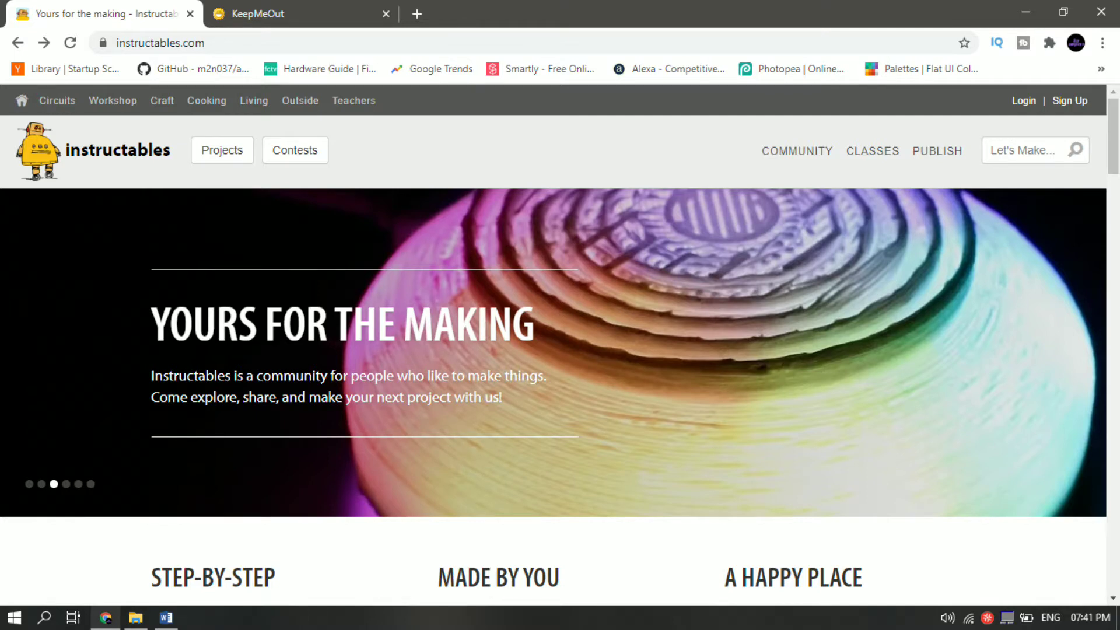
Step: Browse the Instructables project collections, then move on to the KeepMeOut site
left_click(57, 101)
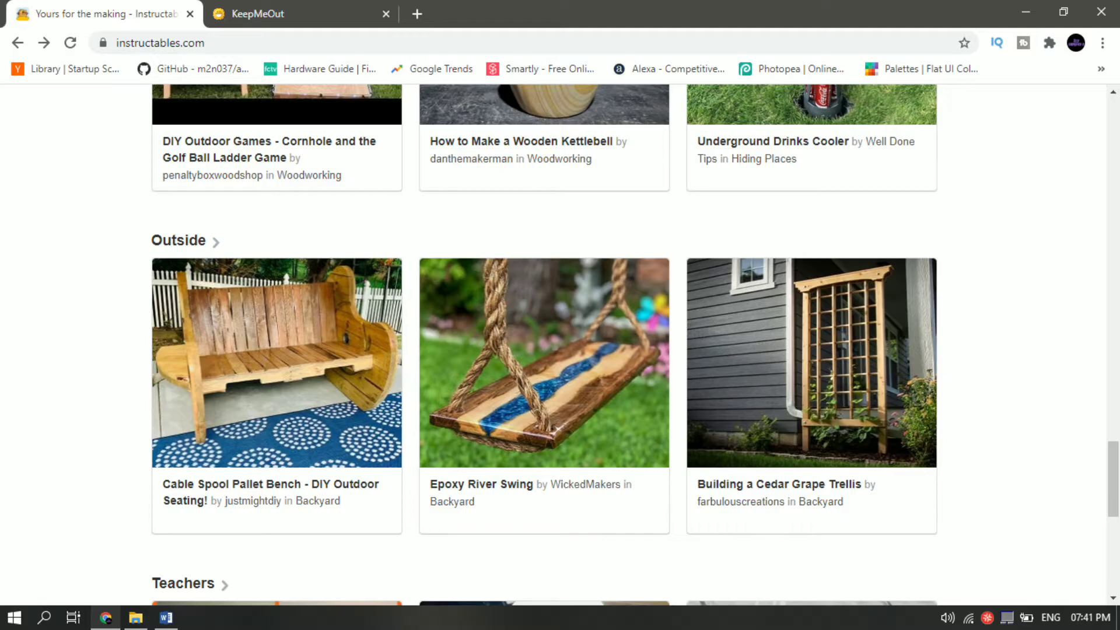
left_click(286, 14)
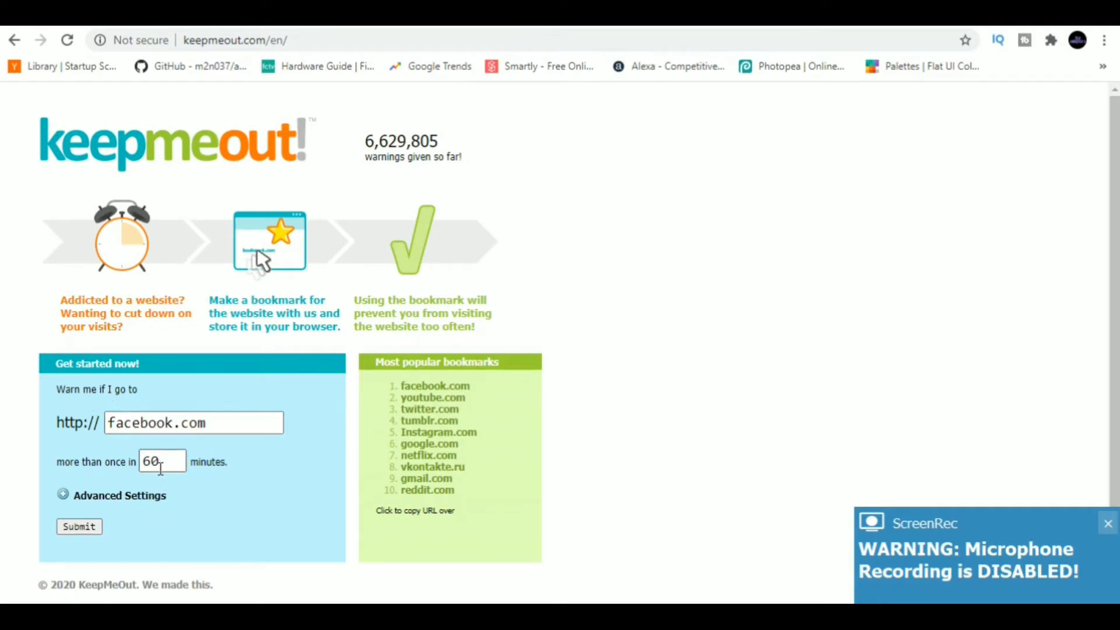
Step: Submit a KeepMeOut warning for facebook.com with a 120-minute interval
type("120")
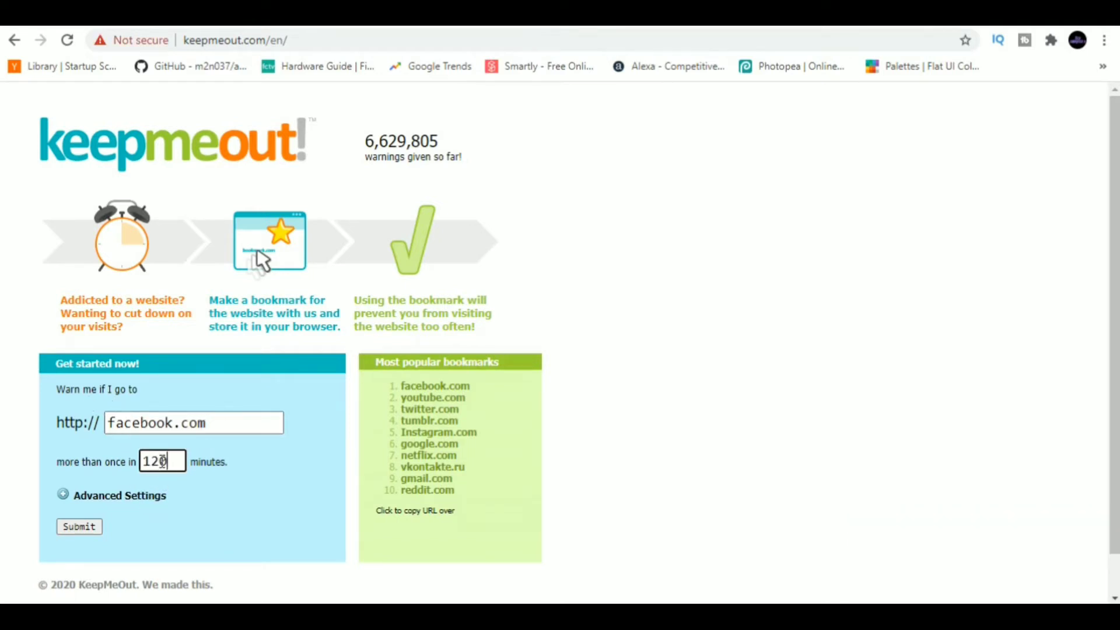
left_click(78, 527)
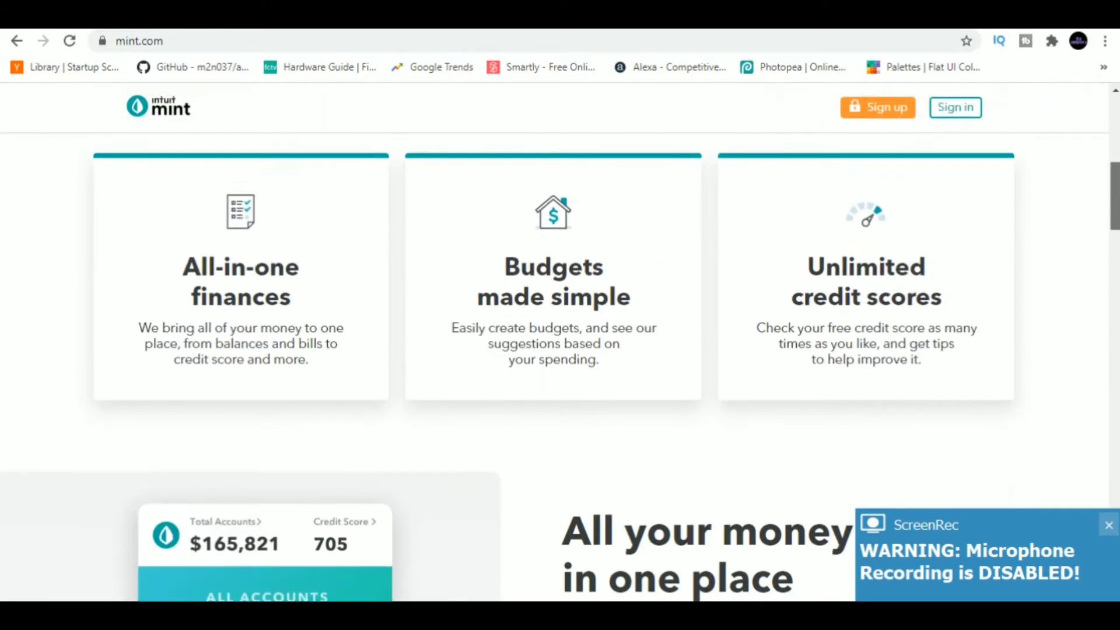
Step: Scroll the Mint homepage through its feature sections down to the free mobile app download area
scroll("down", 3)
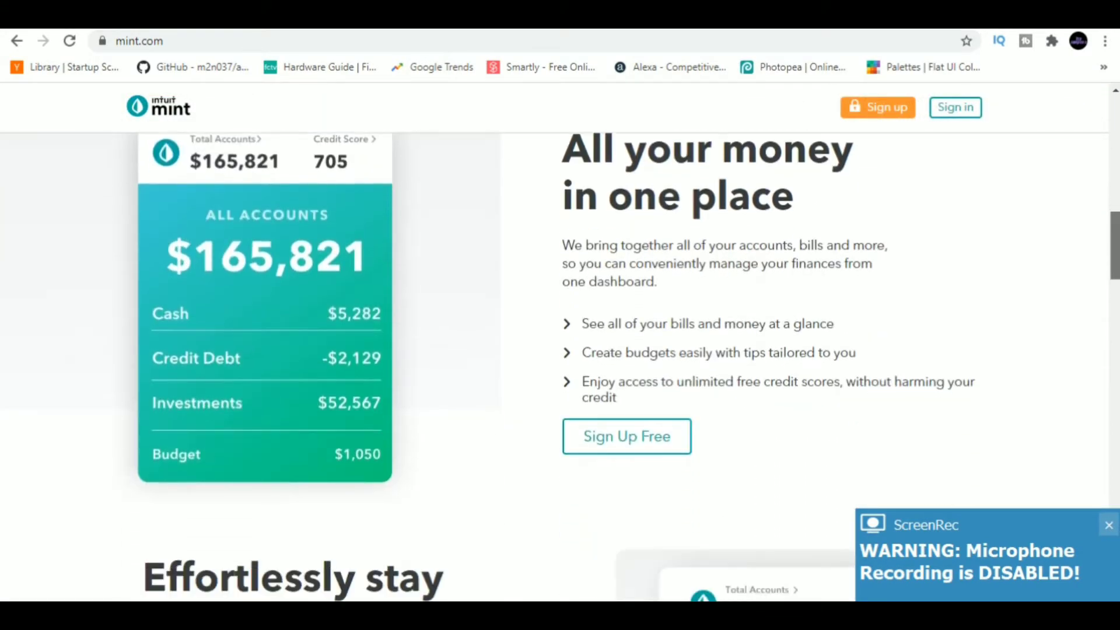
scroll("down", 3)
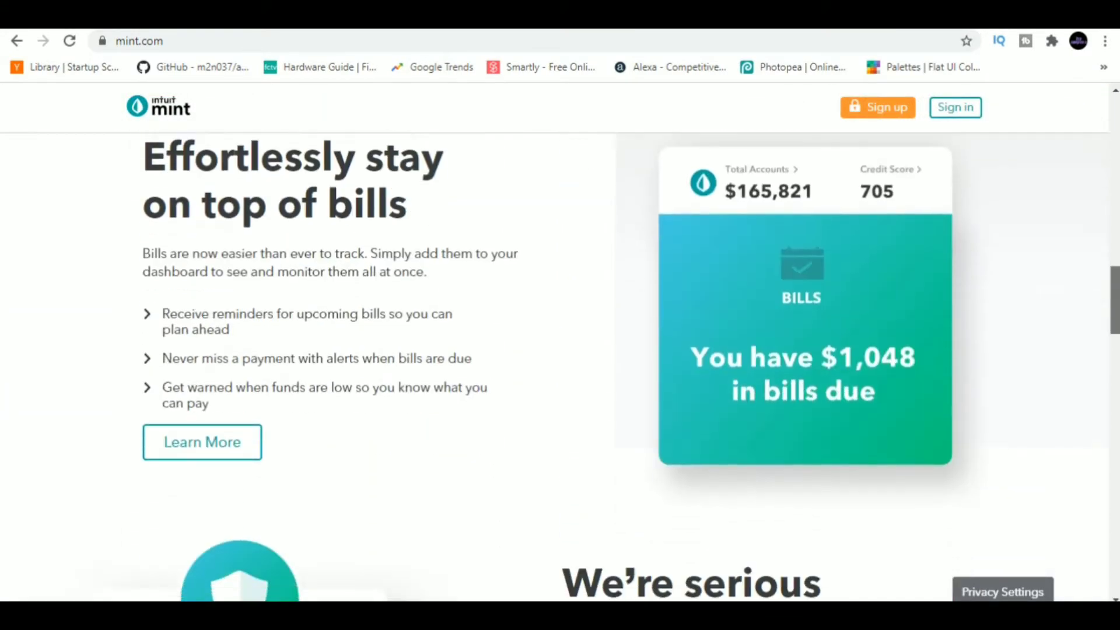
scroll("down", 3)
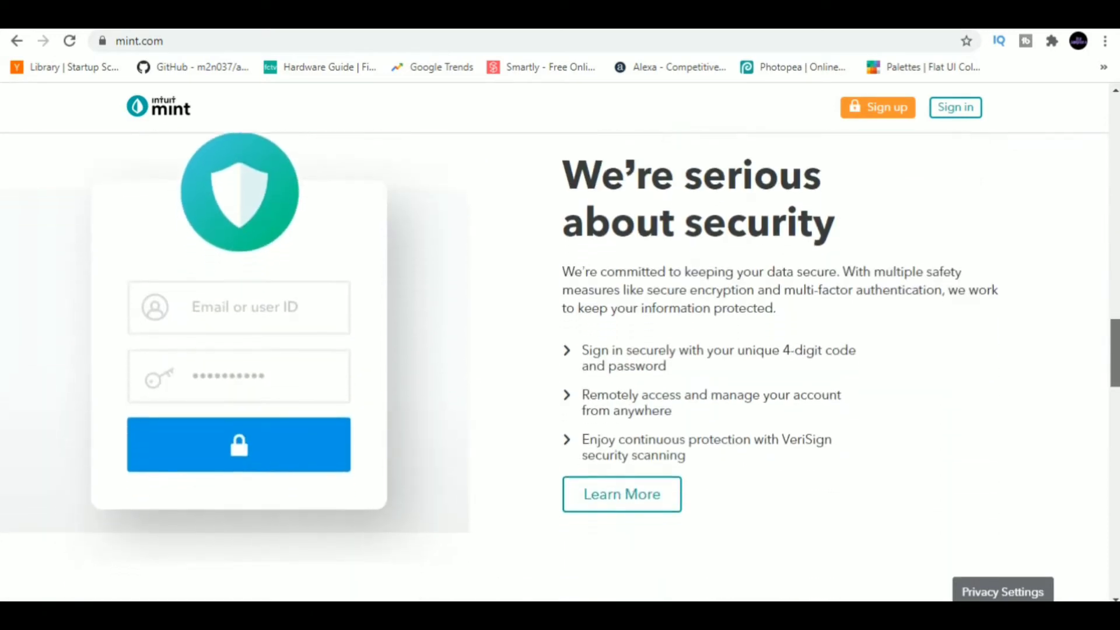
scroll("down", 3)
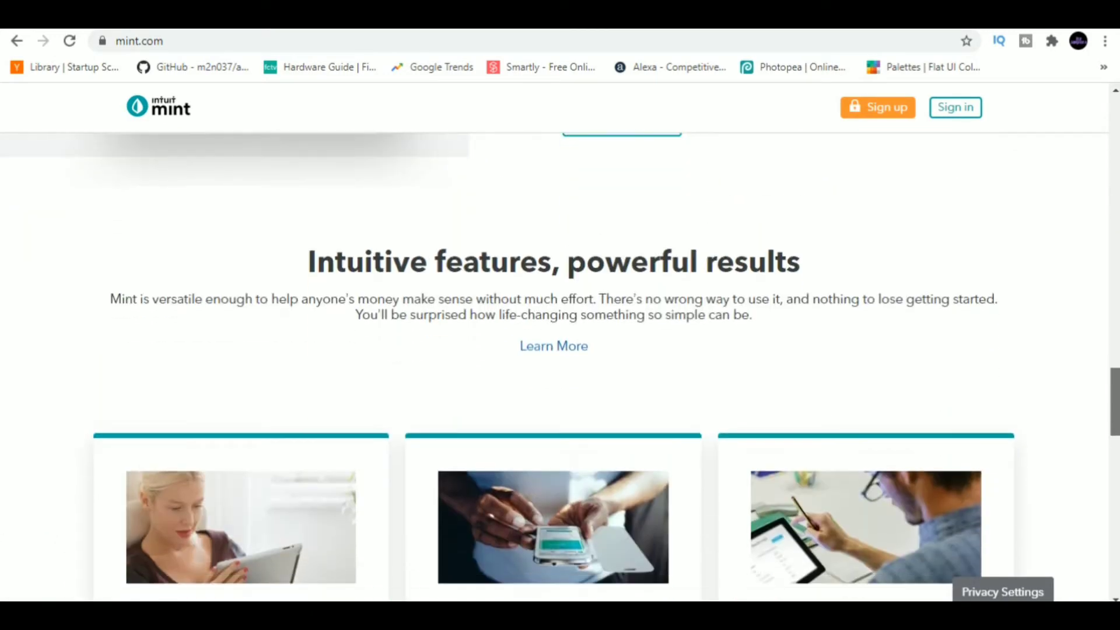
scroll("down", 3)
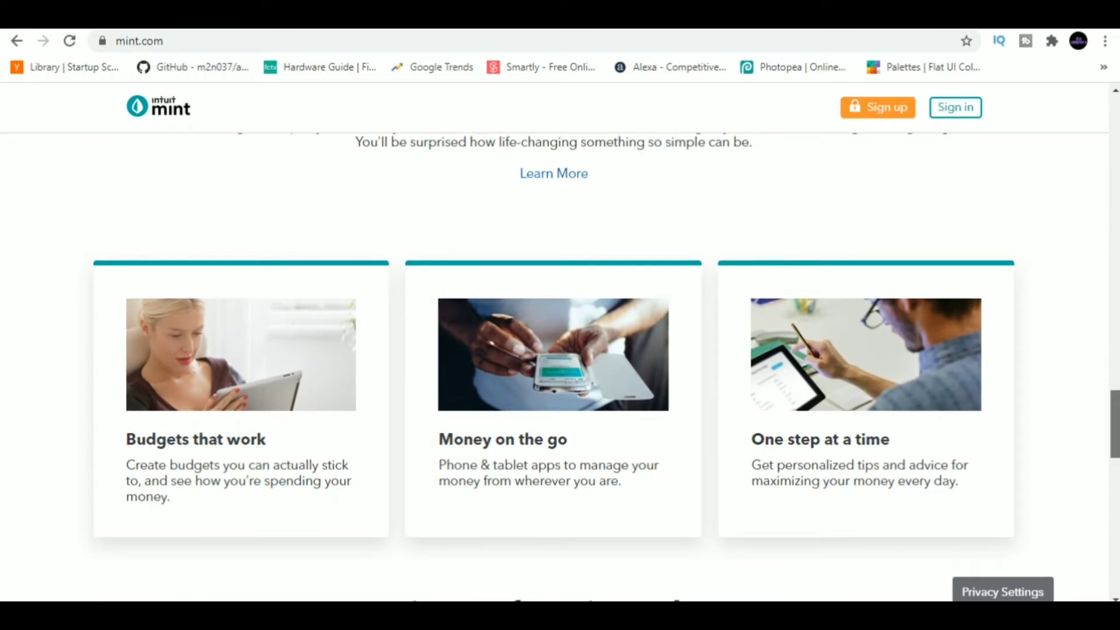
scroll("down", 3)
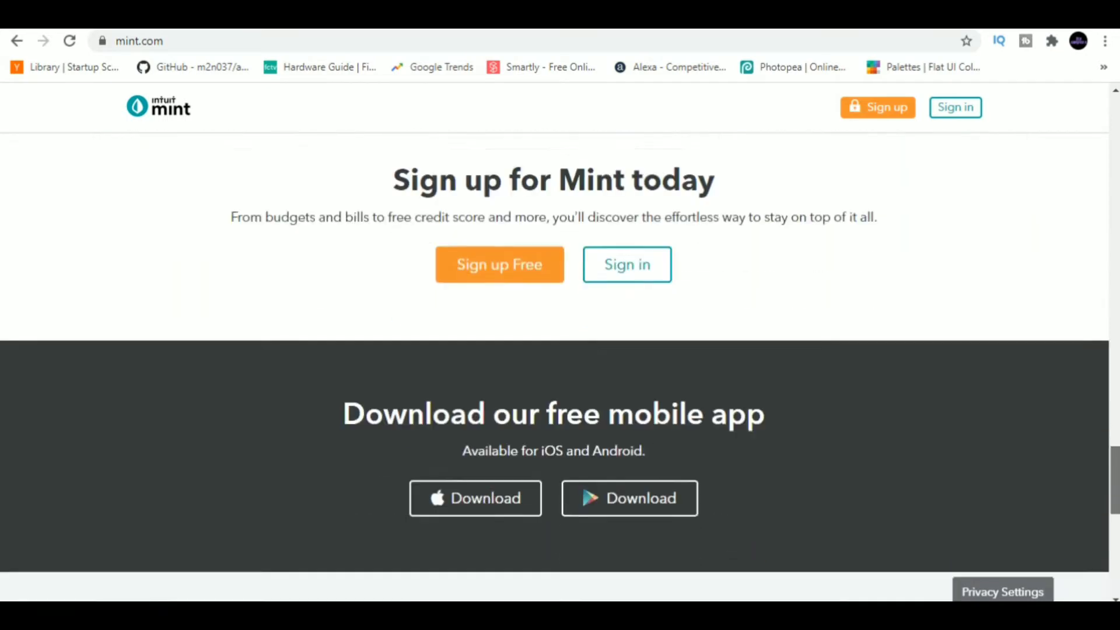
scroll("down", 3)
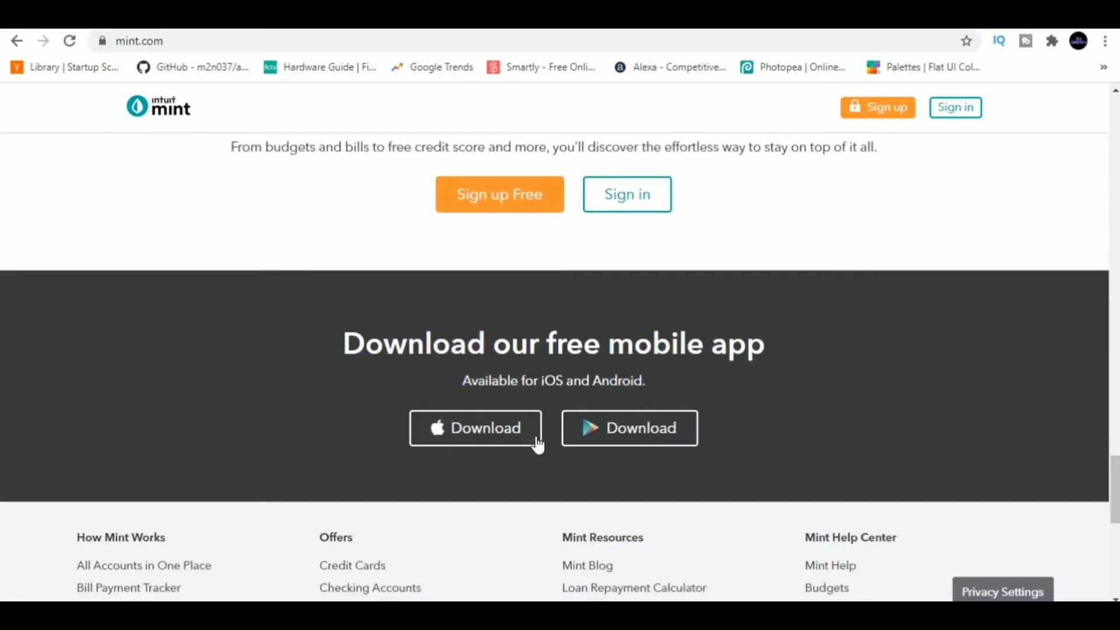
mouse_move(629, 428)
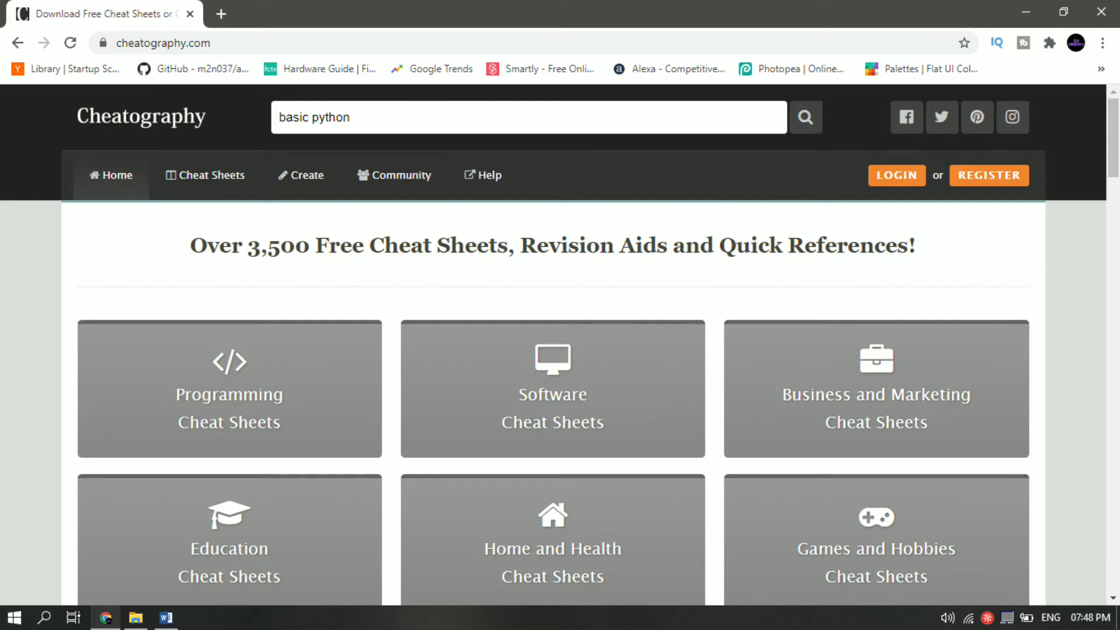
Step: Scroll through the sections of the Python Cheat Sheet on Cheatography
scroll("down", 3)
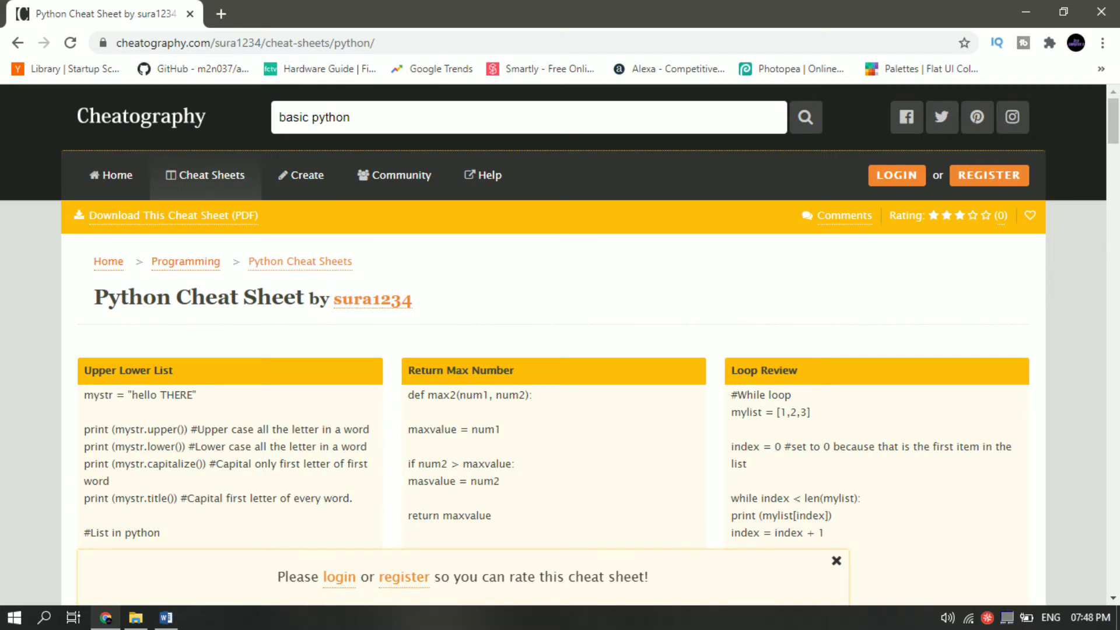
scroll("down", 3)
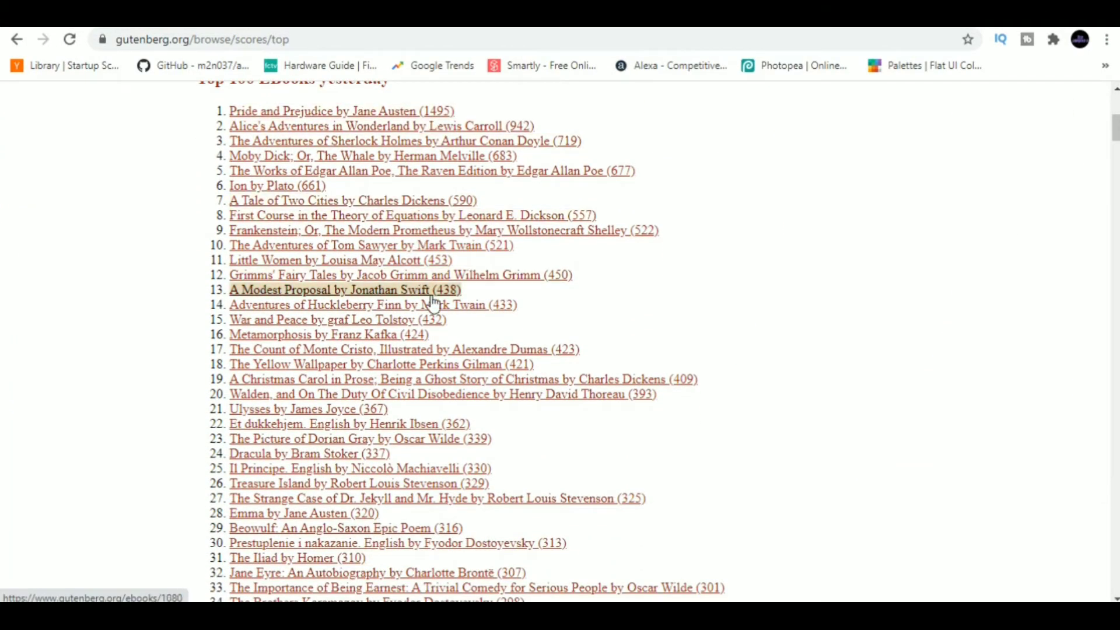
Step: Open the 'Moby Dick; Or, The Whale' download page from the Top 100 EBooks list
left_click(371, 156)
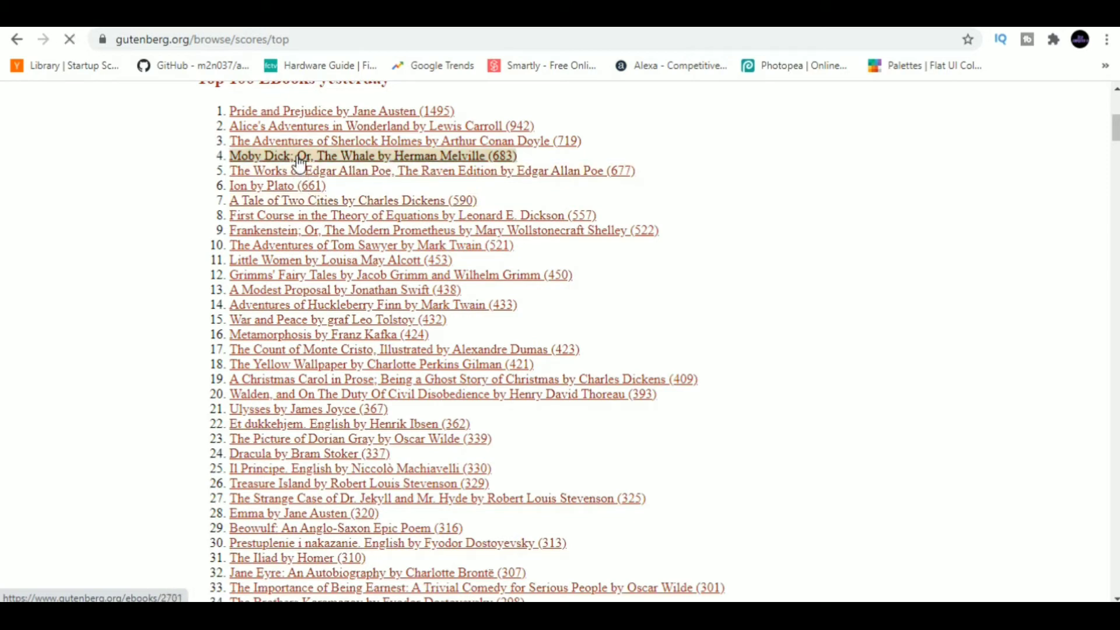
left_click(371, 155)
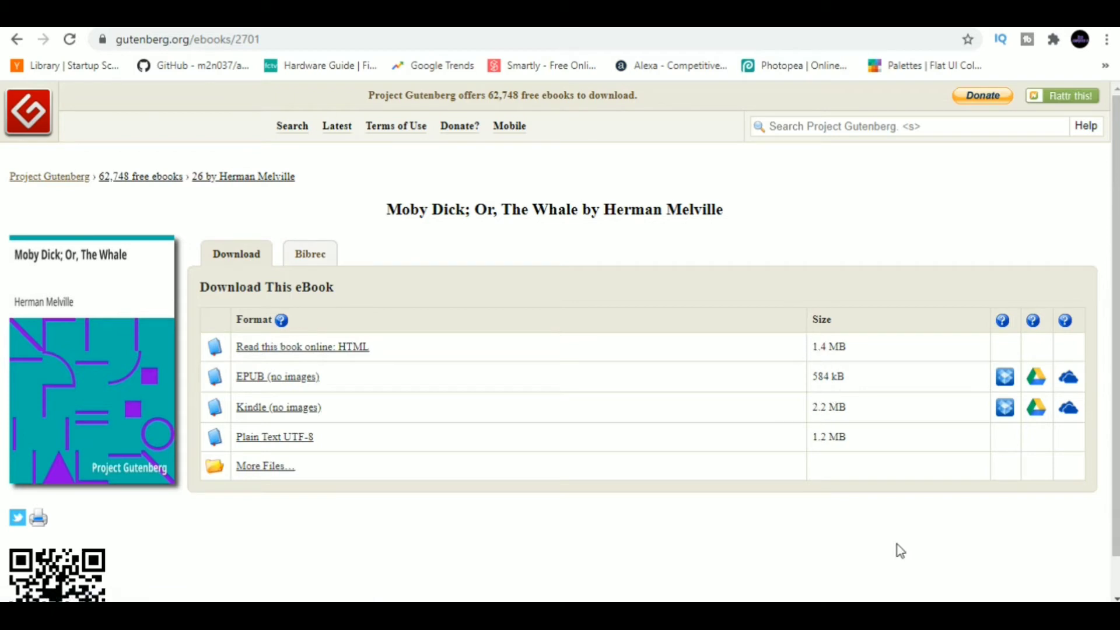
mouse_move(1022, 421)
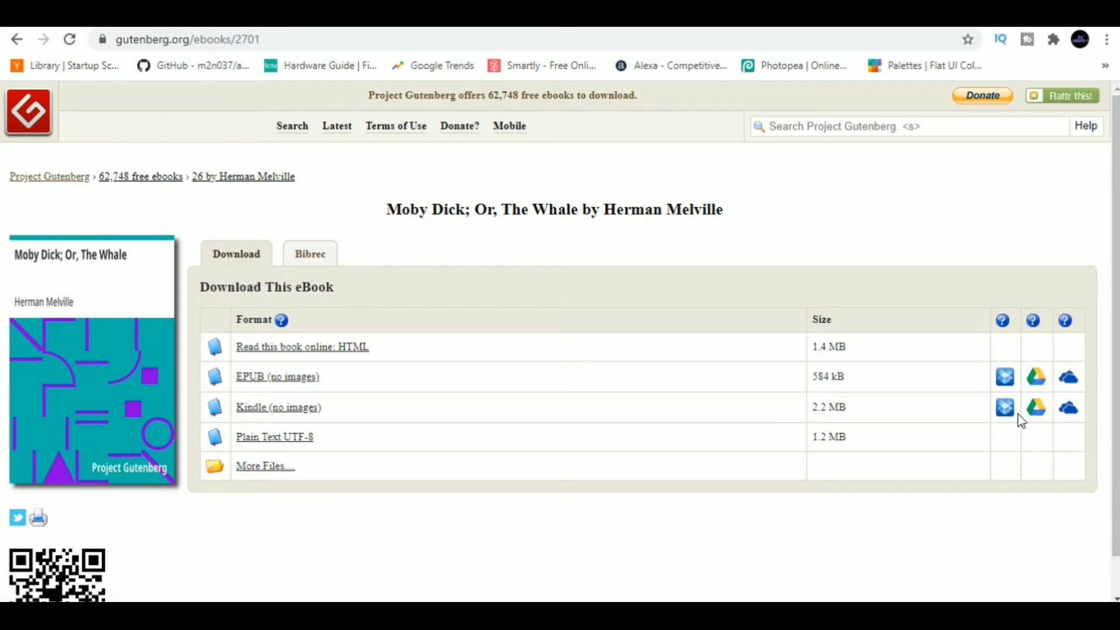
mouse_move(468, 431)
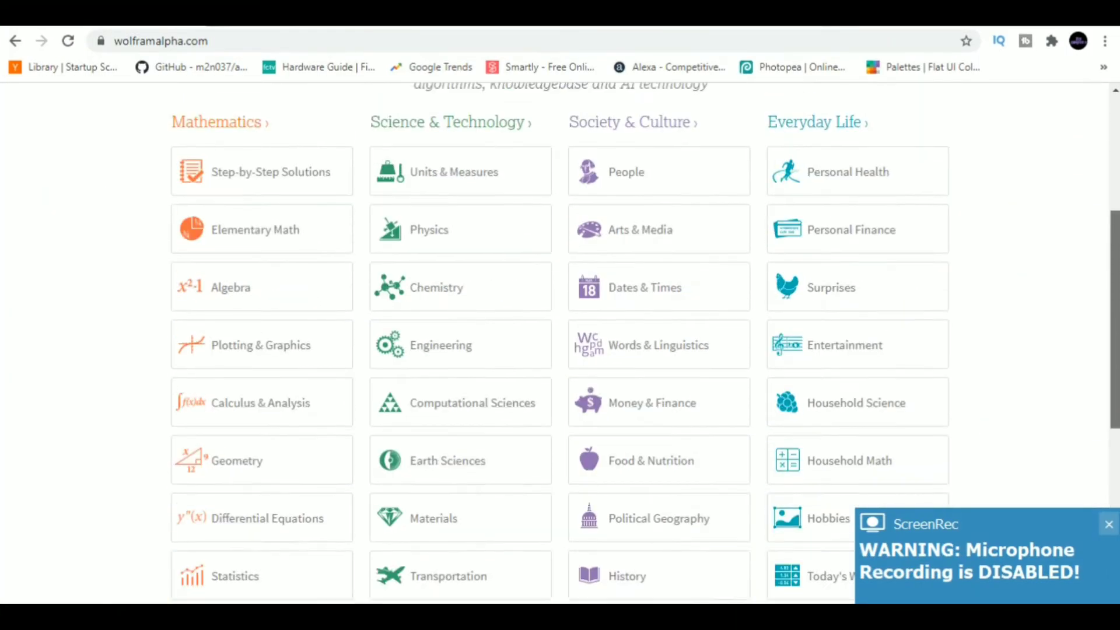
Step: Bring up Wolfram Alpha's Plotting & Graphics example queries
left_click(262, 371)
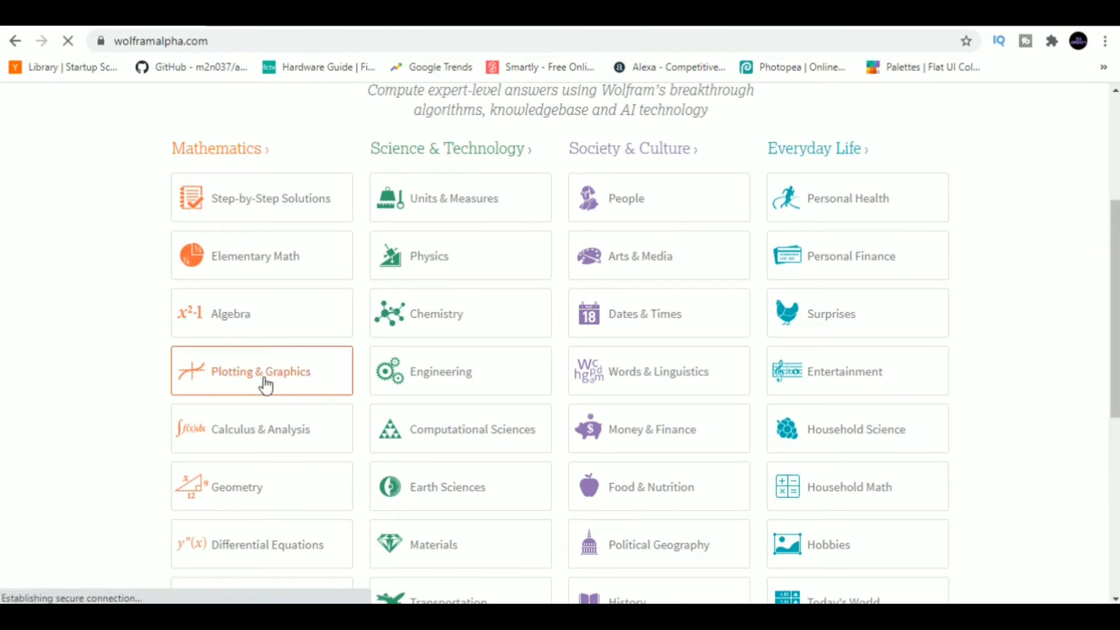
left_click(262, 371)
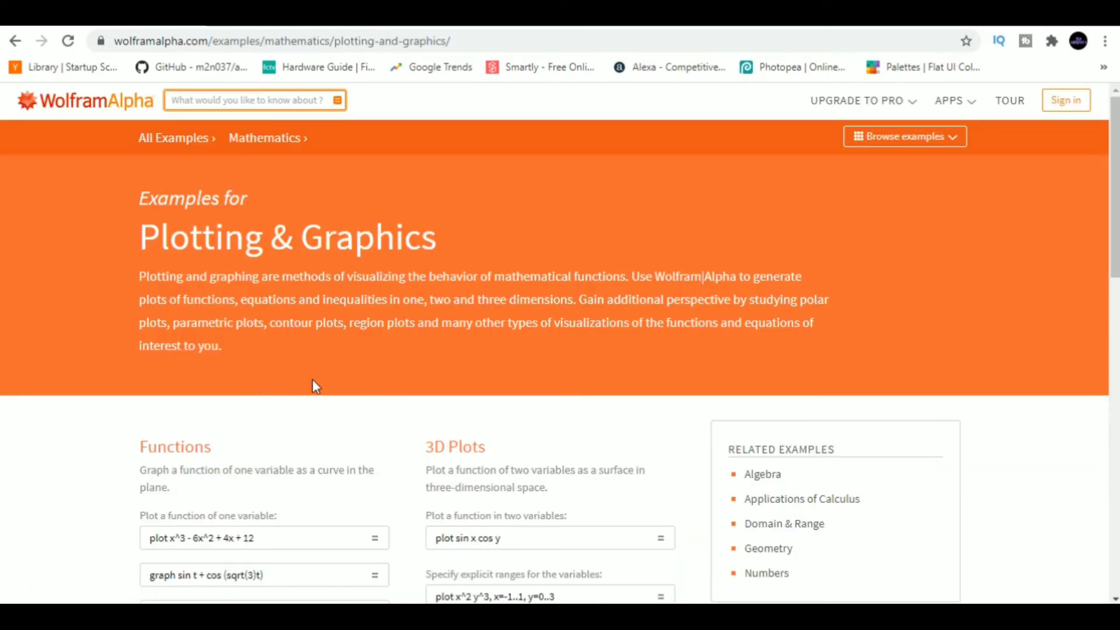
scroll("down", 3)
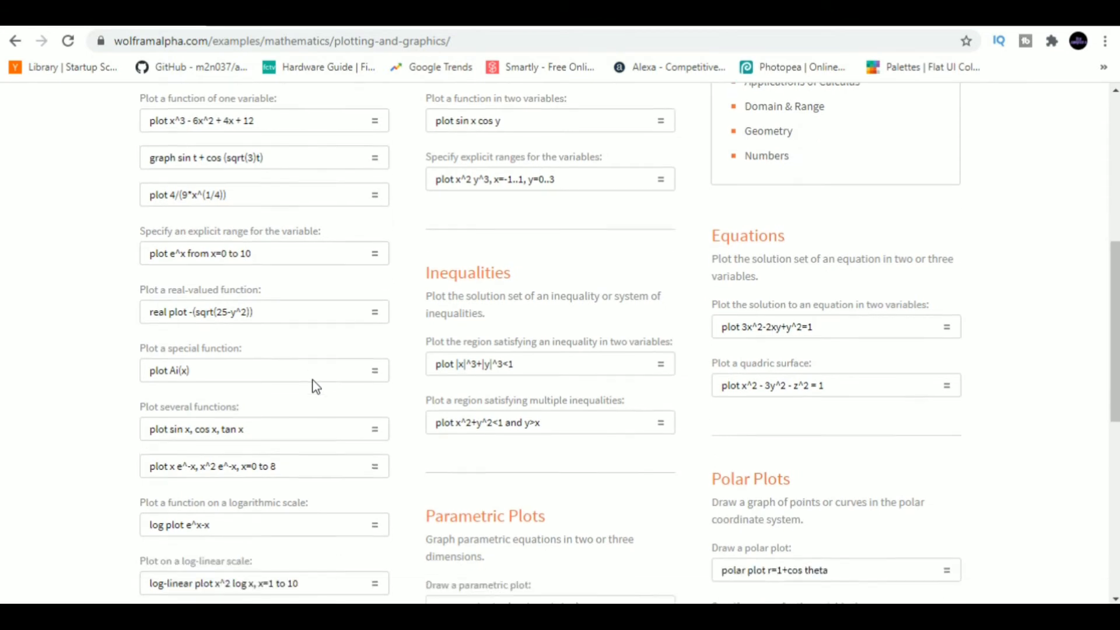
scroll("up", 3)
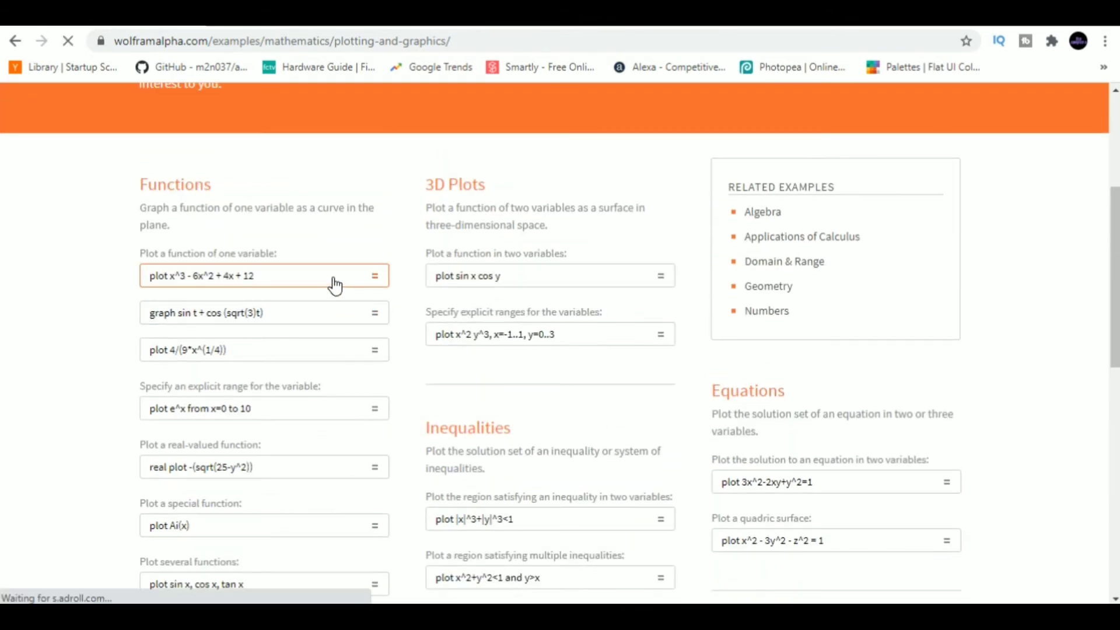
Step: Run the 'plot x^3 - 6x^2 + 4x + 12' example and review the resulting plots
left_click(375, 275)
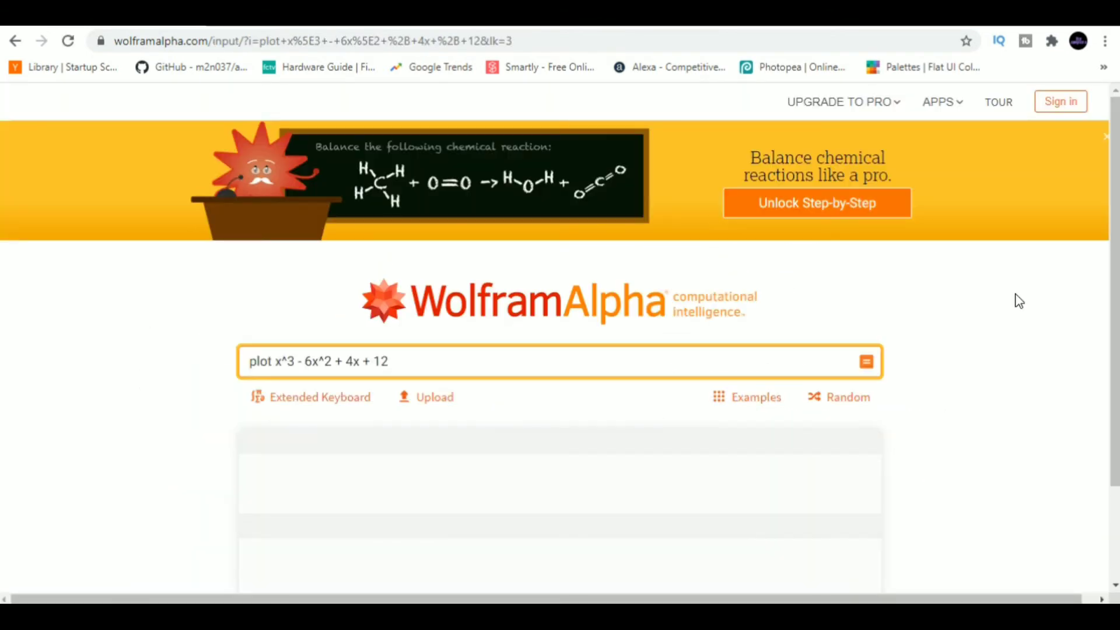
scroll("down", 3)
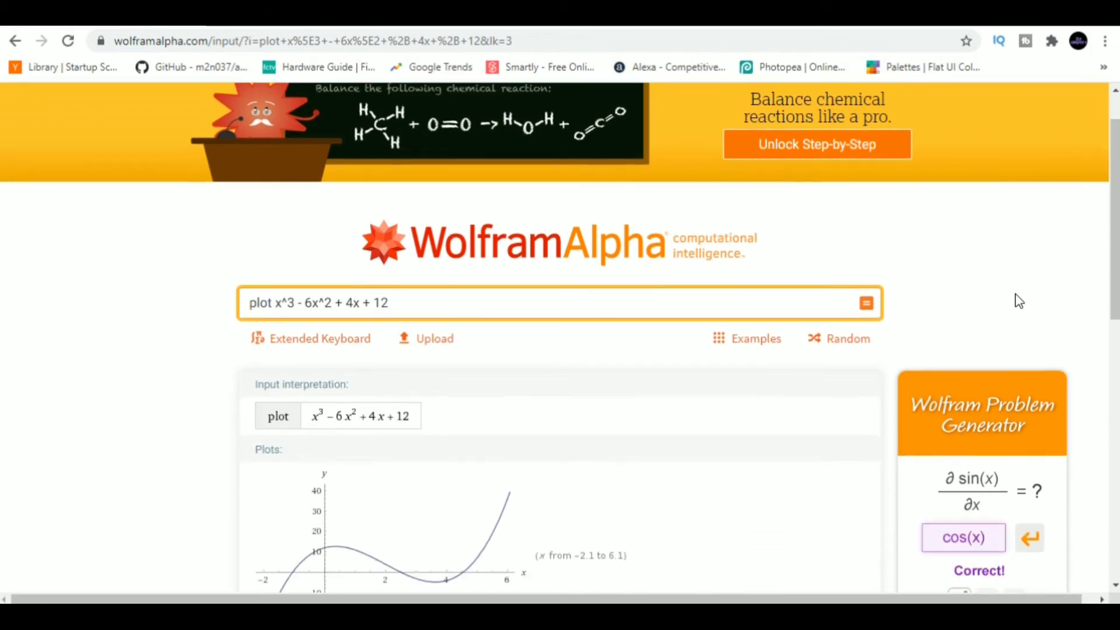
scroll("down", 3)
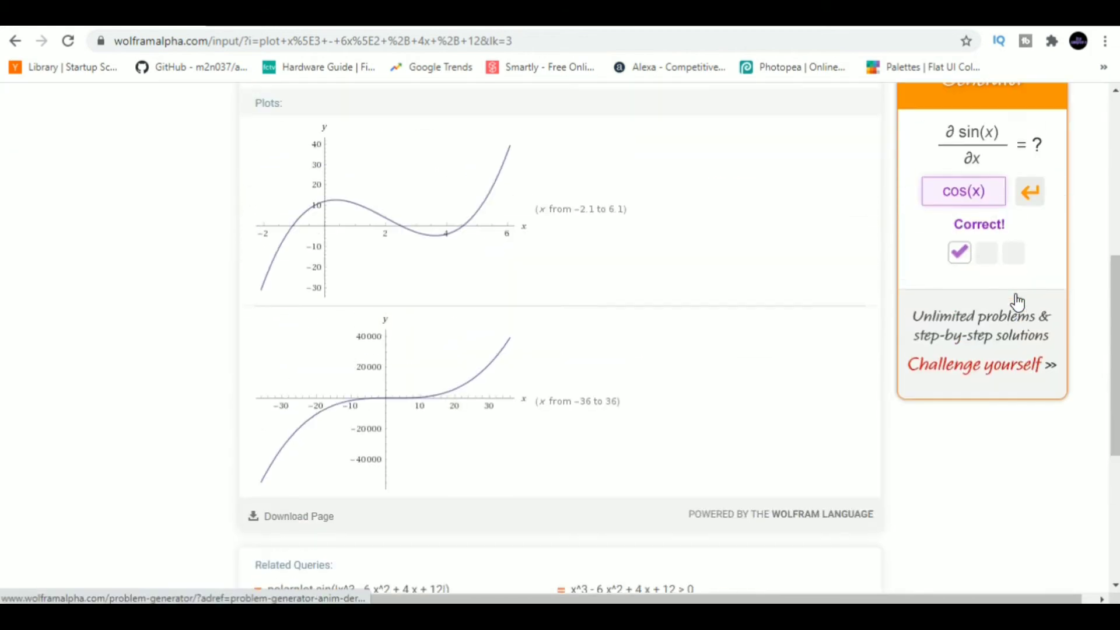
scroll("down", 3)
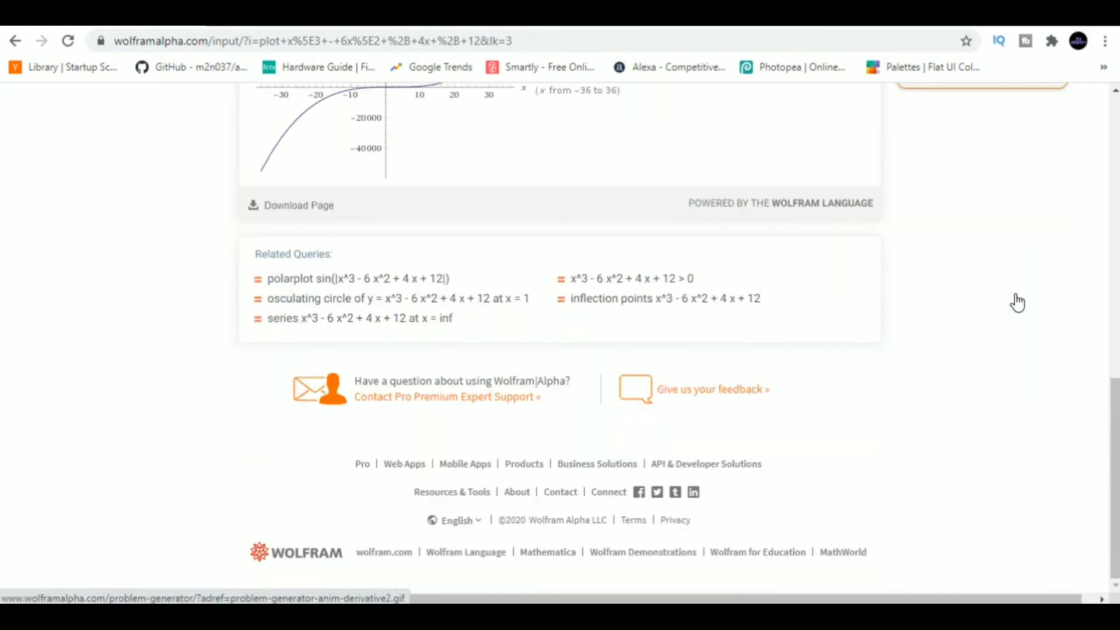